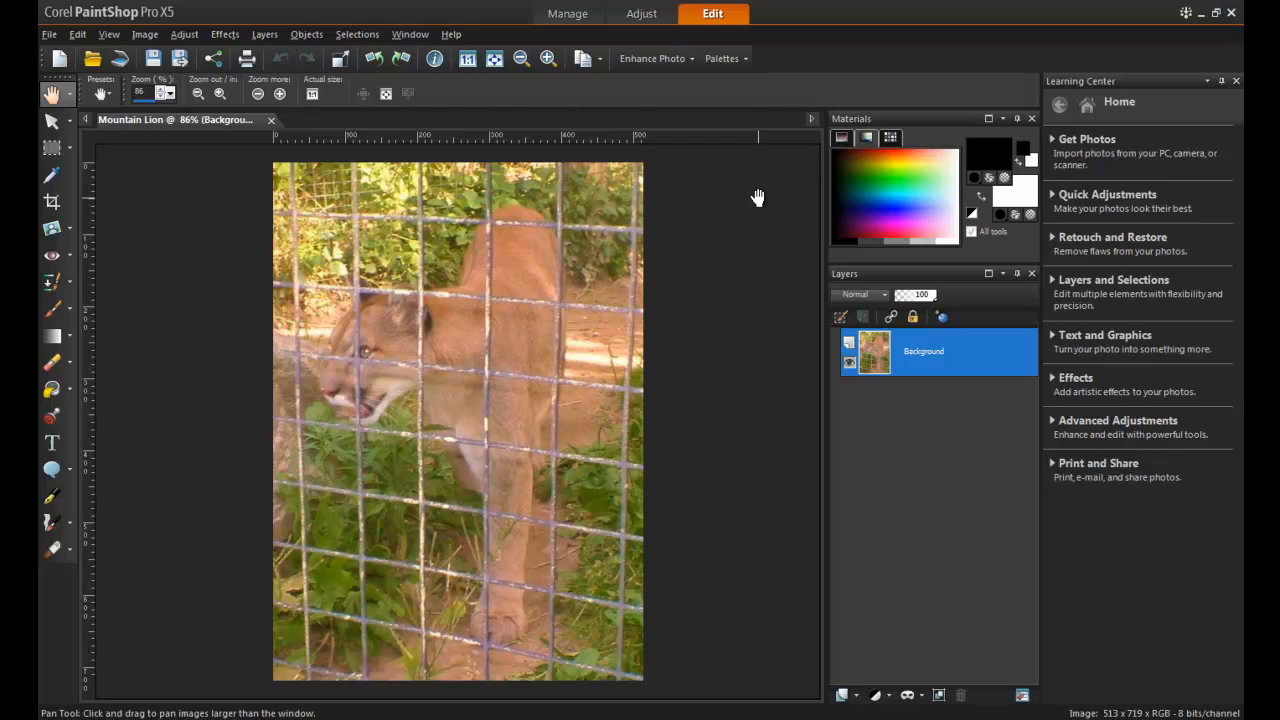
Step: Open Smart Photo Fix from the Adjust tasks for the mountain lion photo
left_click(641, 13)
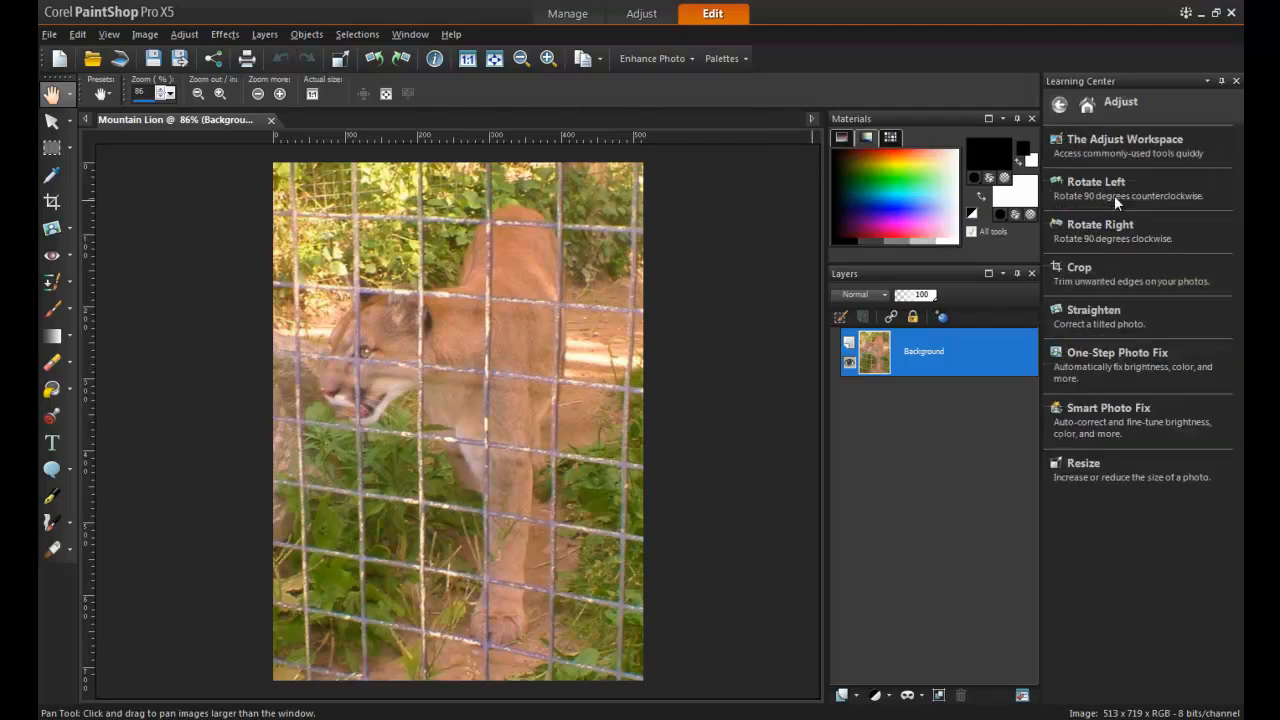
left_click(1108, 407)
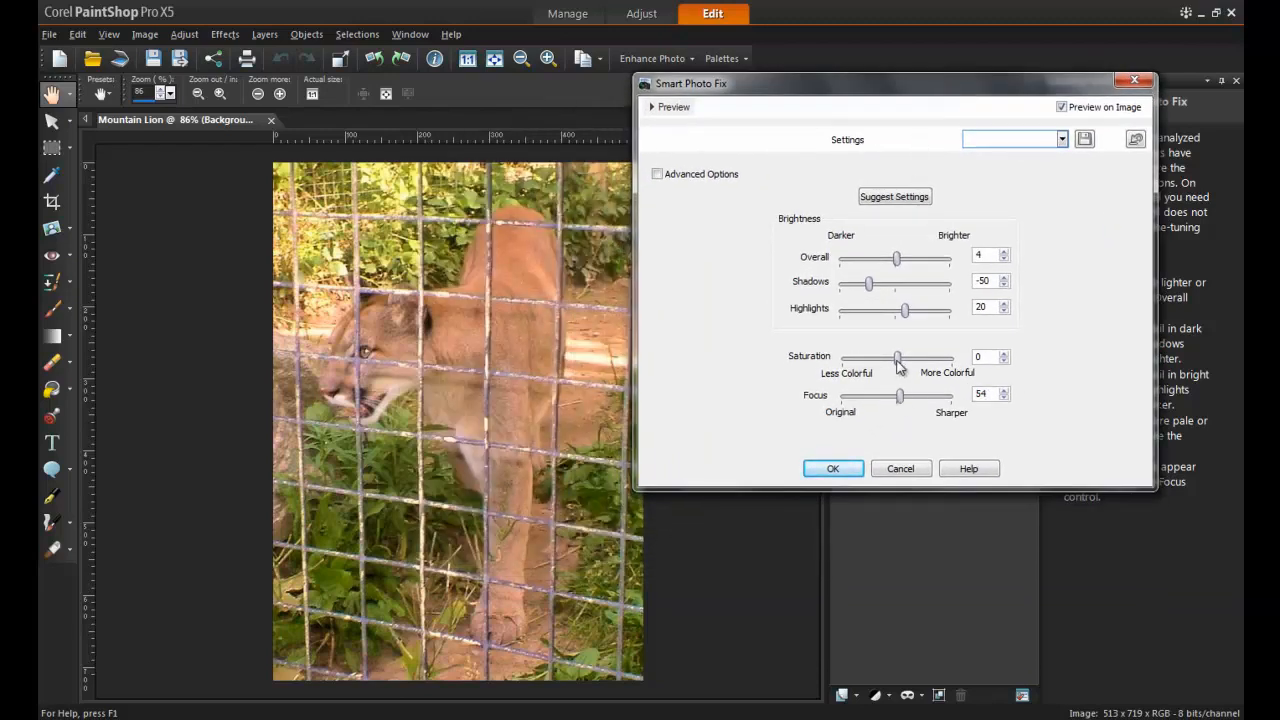
Step: Raise Smart Photo Fix saturation to 30 and apply it
left_click_drag(897, 358, 908, 358)
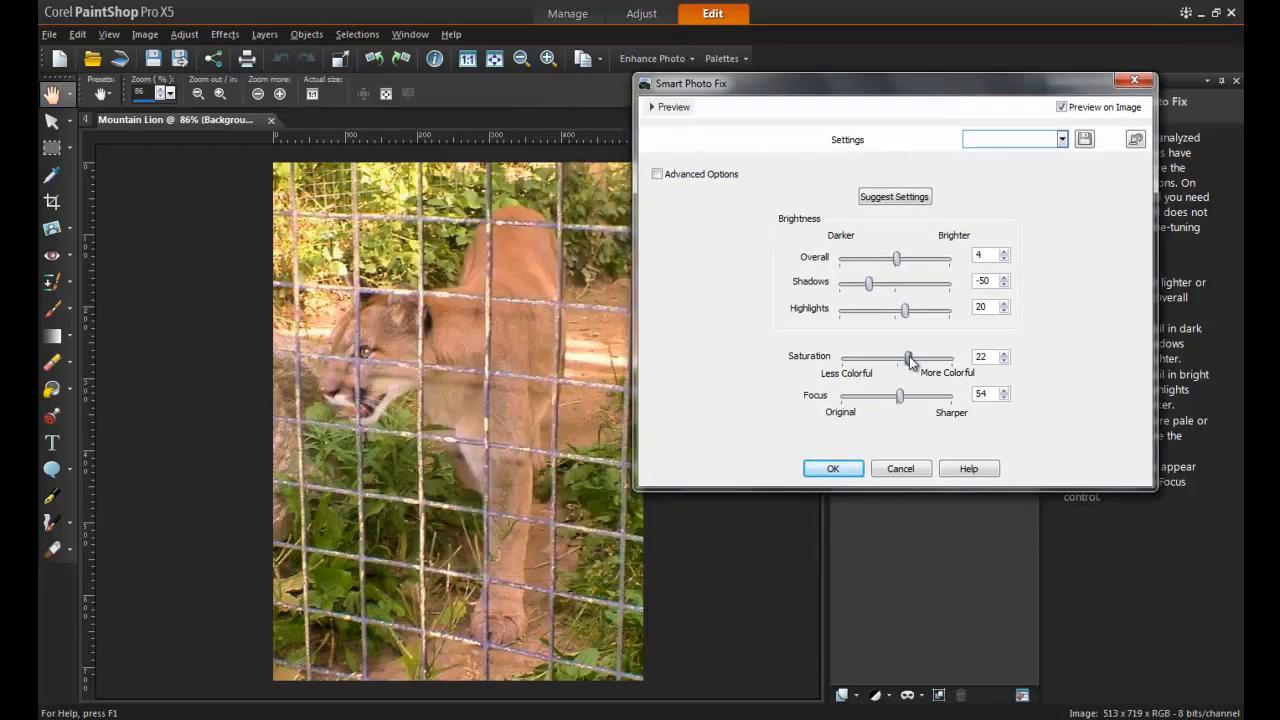
left_click_drag(907, 357, 912, 357)
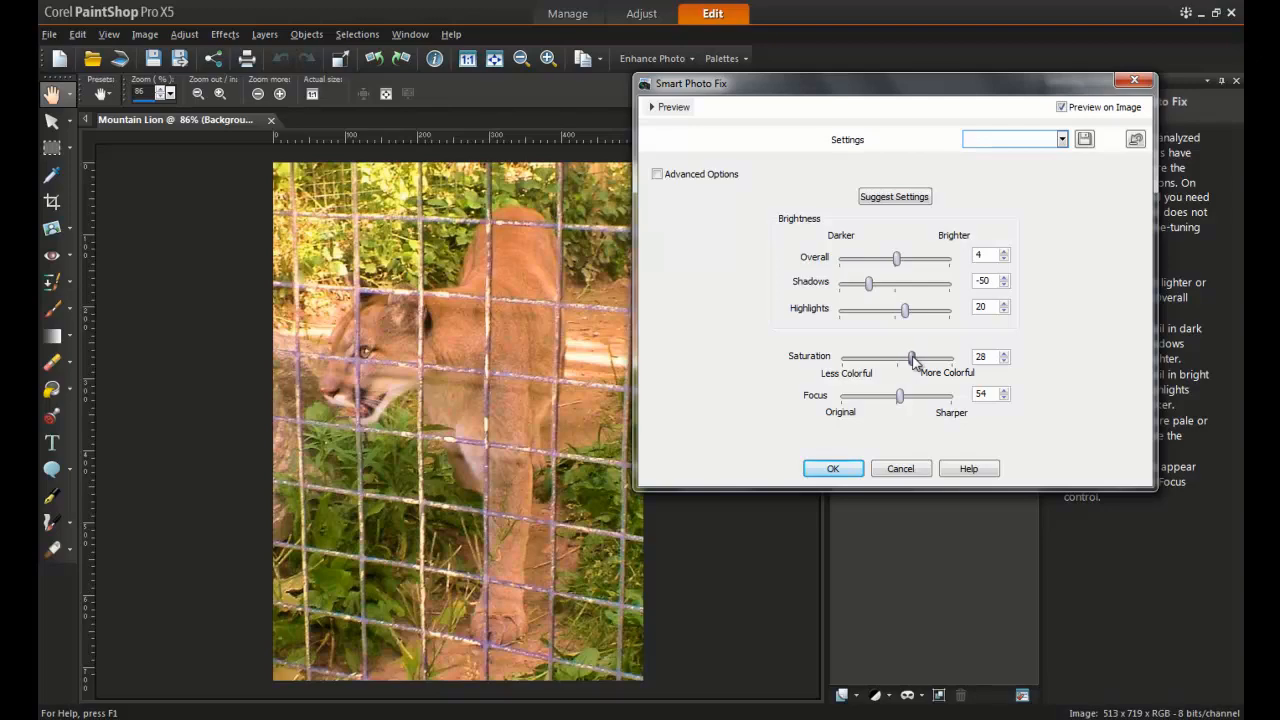
left_click_drag(910, 358, 913, 358)
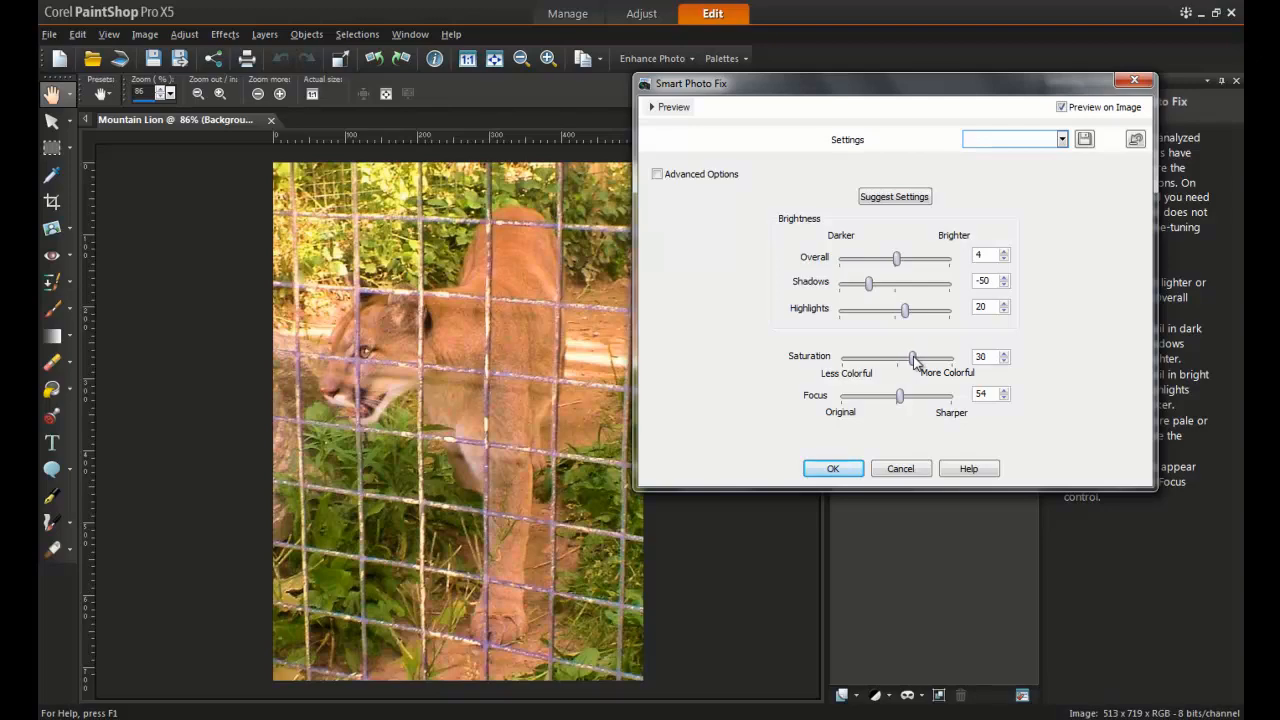
left_click(832, 468)
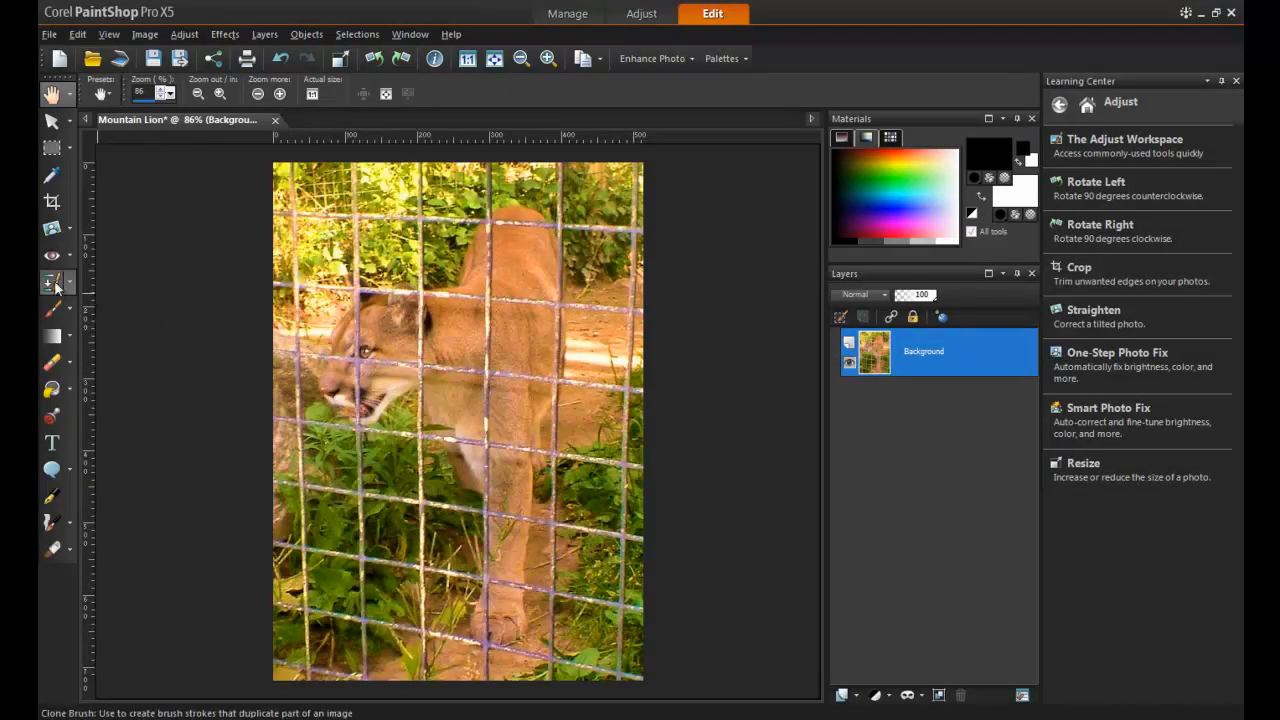
mouse_move(52, 283)
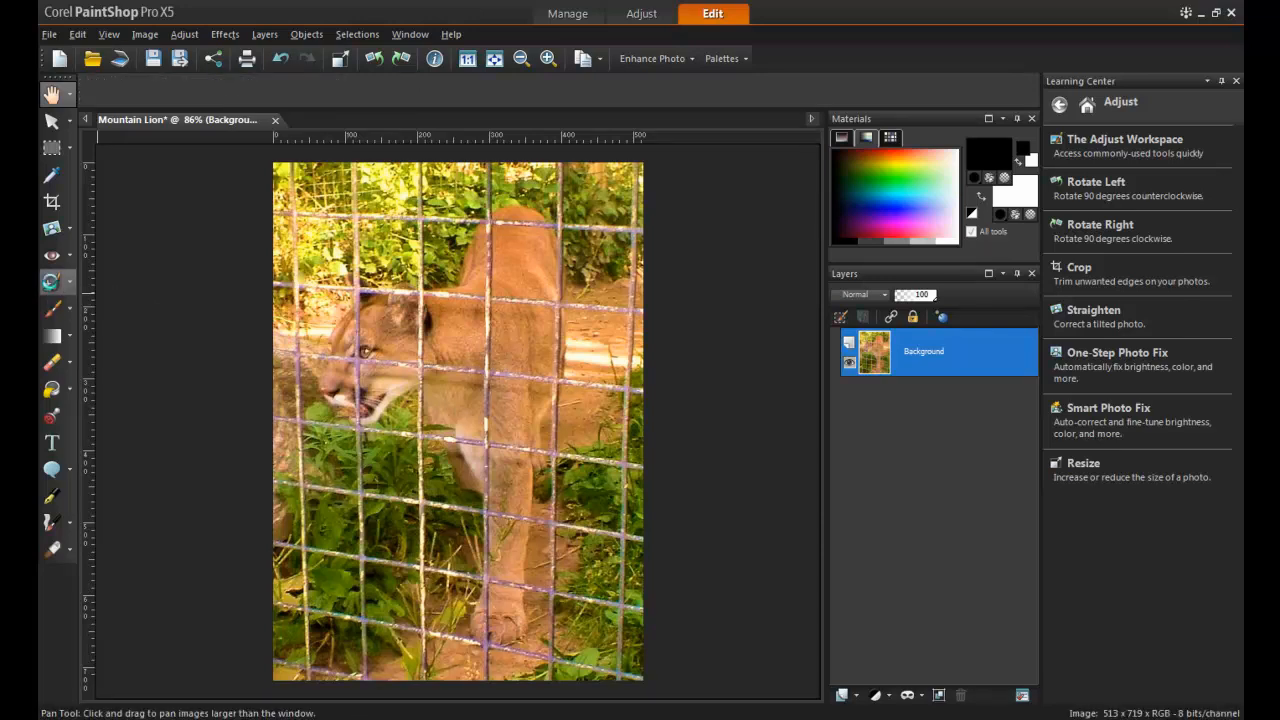
Step: Select the Clone Brush, zoom in on the lion, and sample fur above the wire as source
left_click(52, 281)
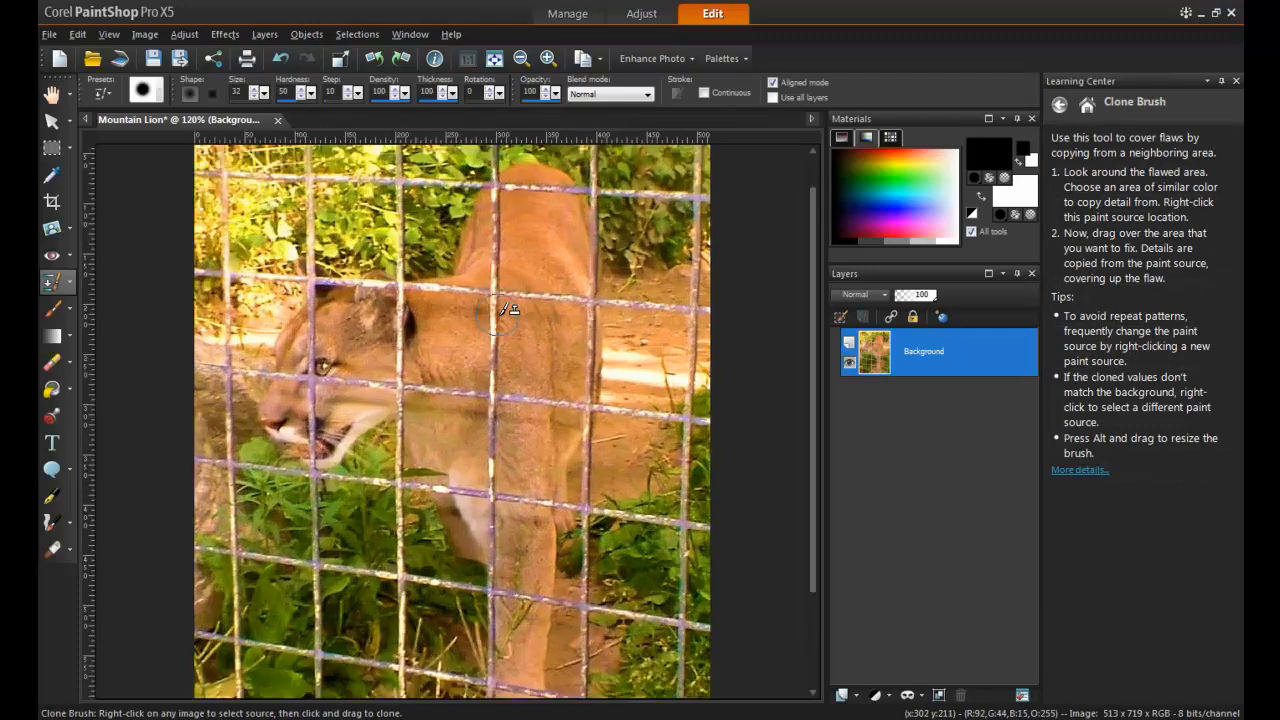
left_click(547, 58)
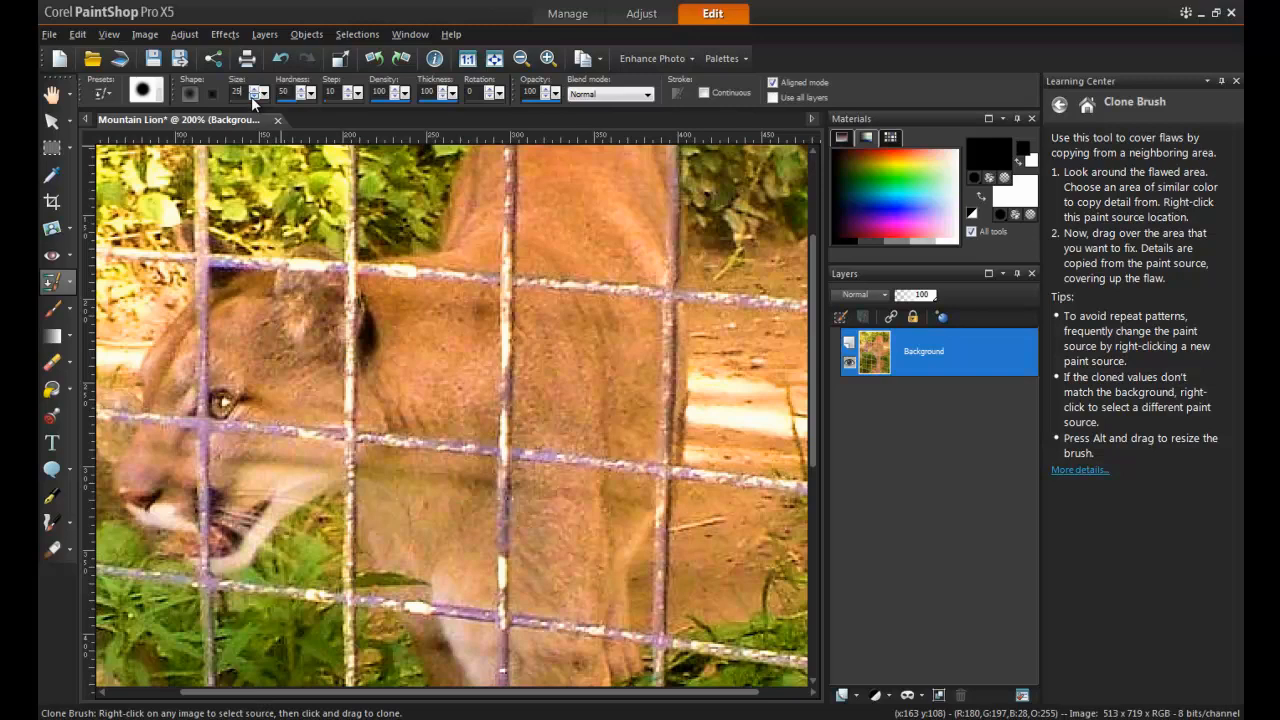
mouse_move(595, 240)
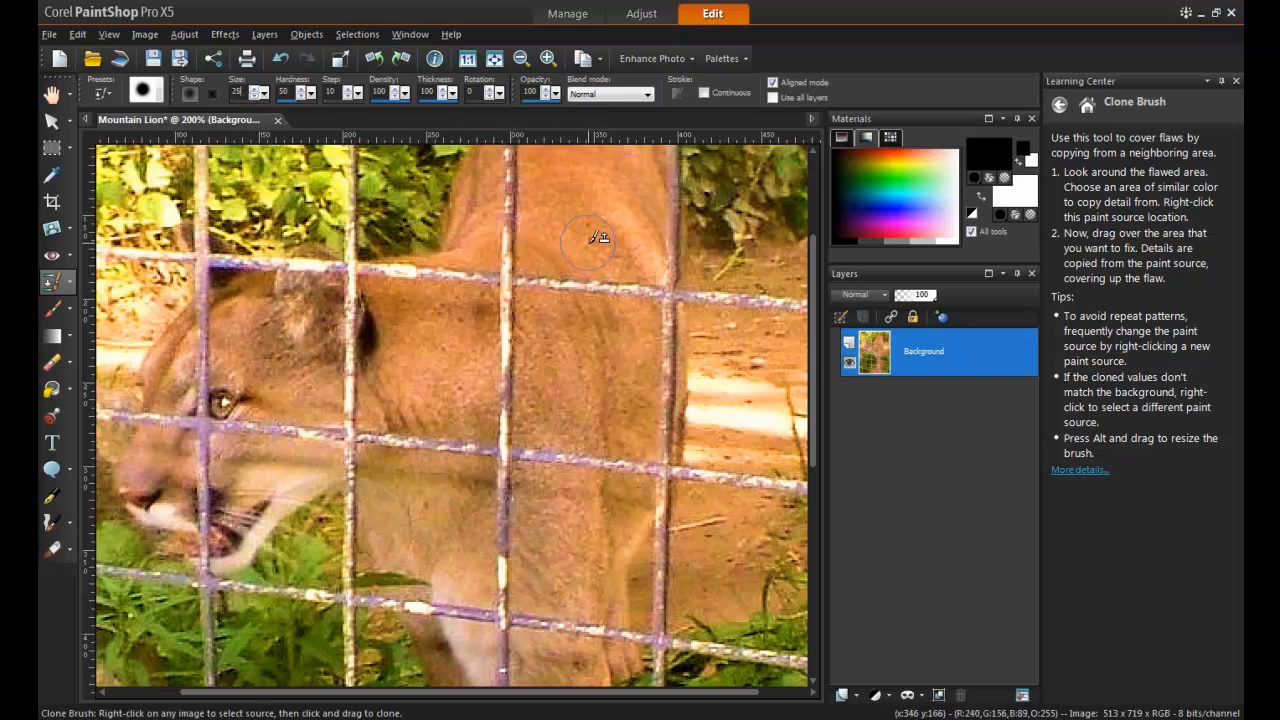
left_click(254, 98)
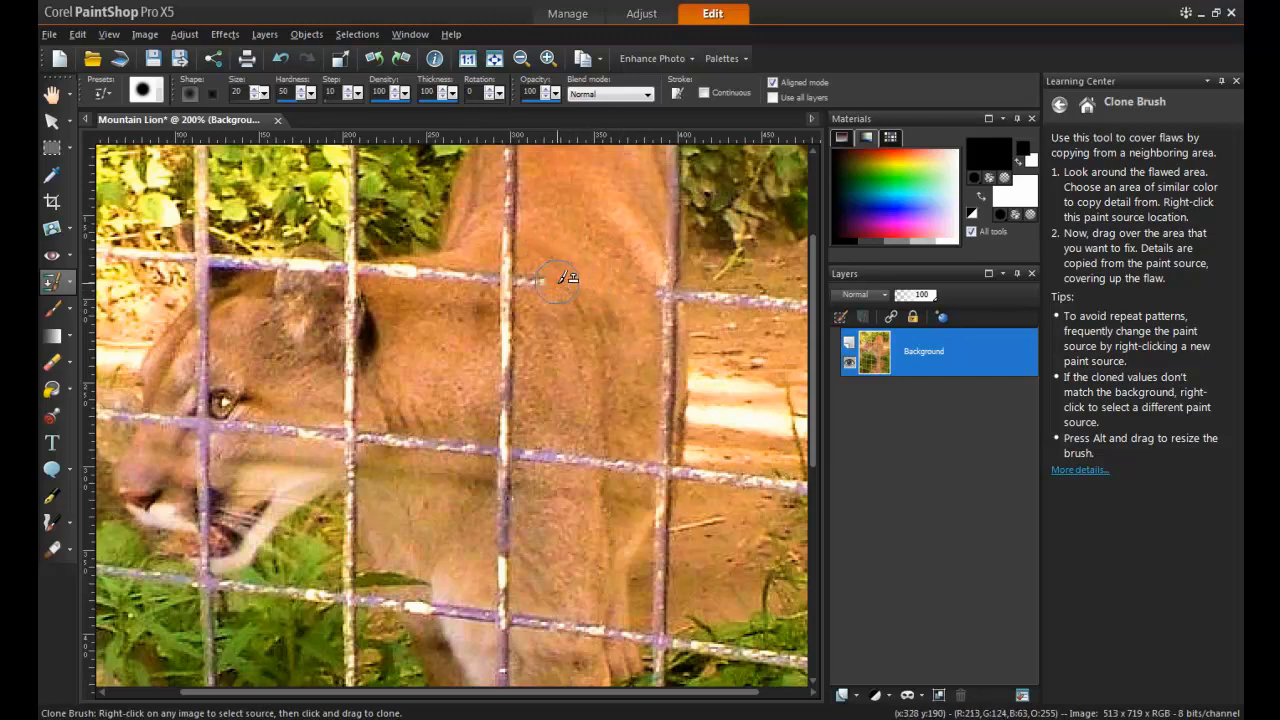
mouse_move(573, 282)
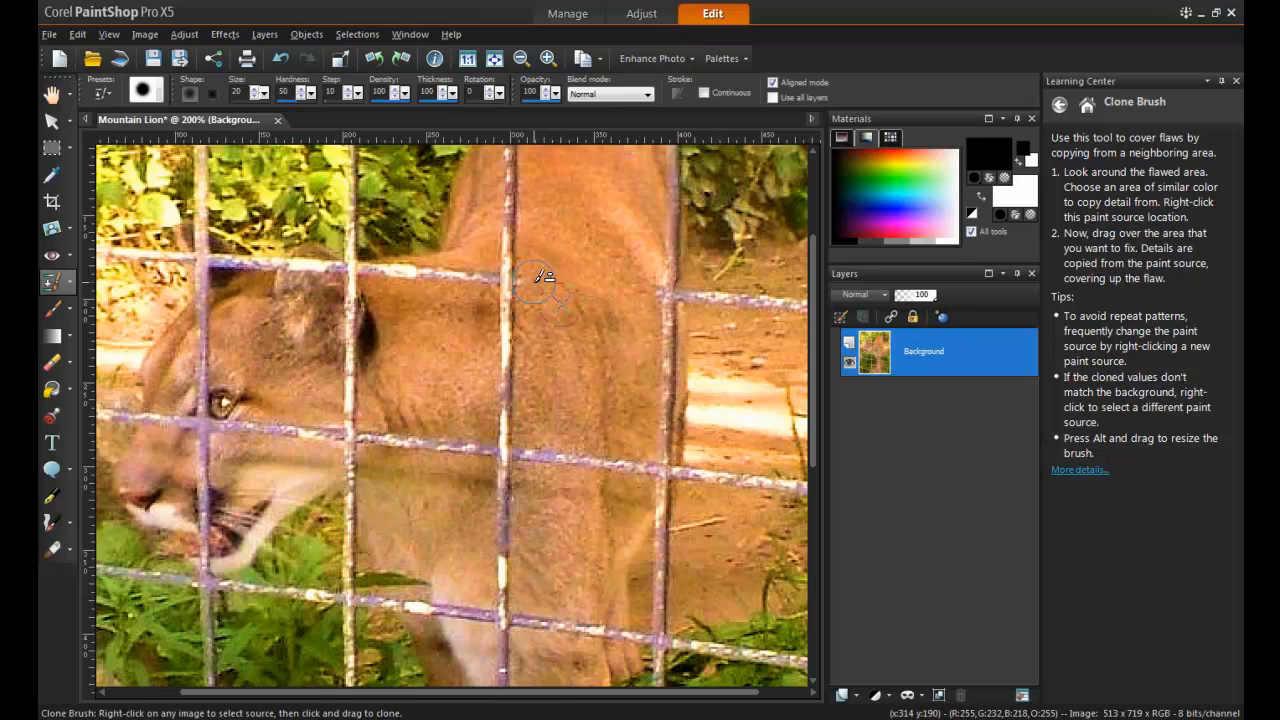
mouse_move(580, 288)
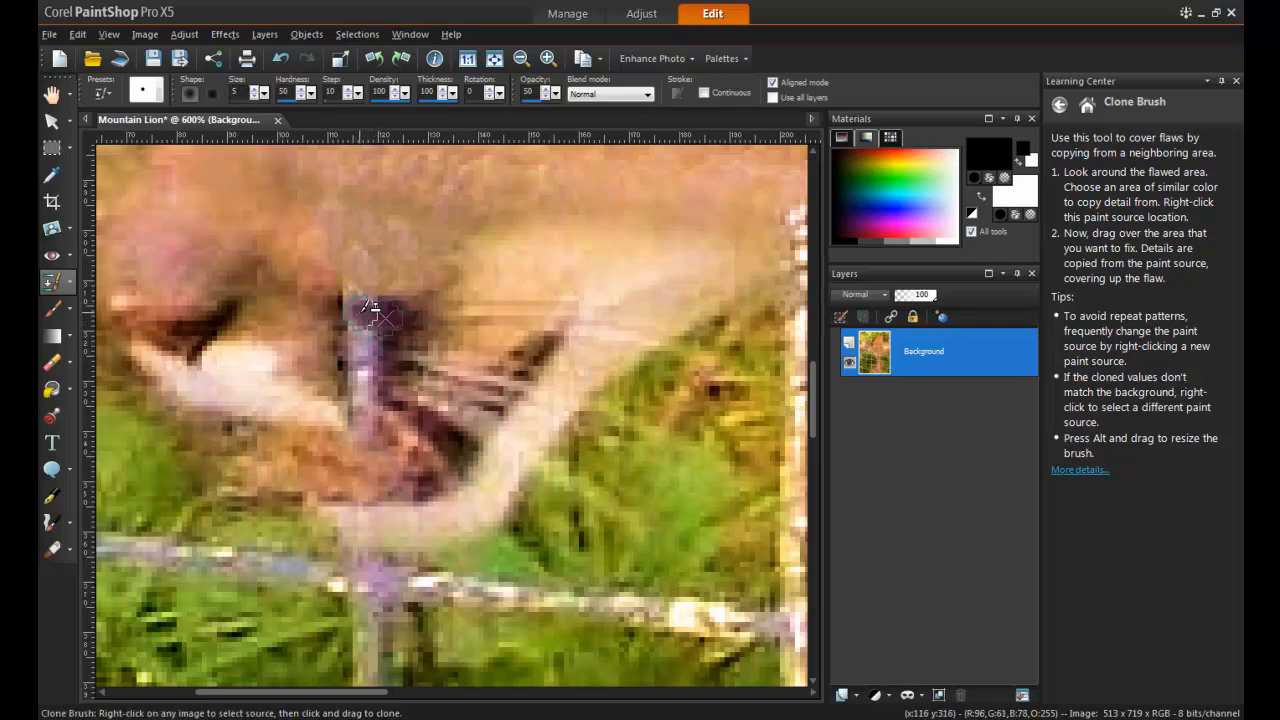
Step: Clone over the fence wire near the lion's mouth
left_click_drag(375, 310, 400, 330)
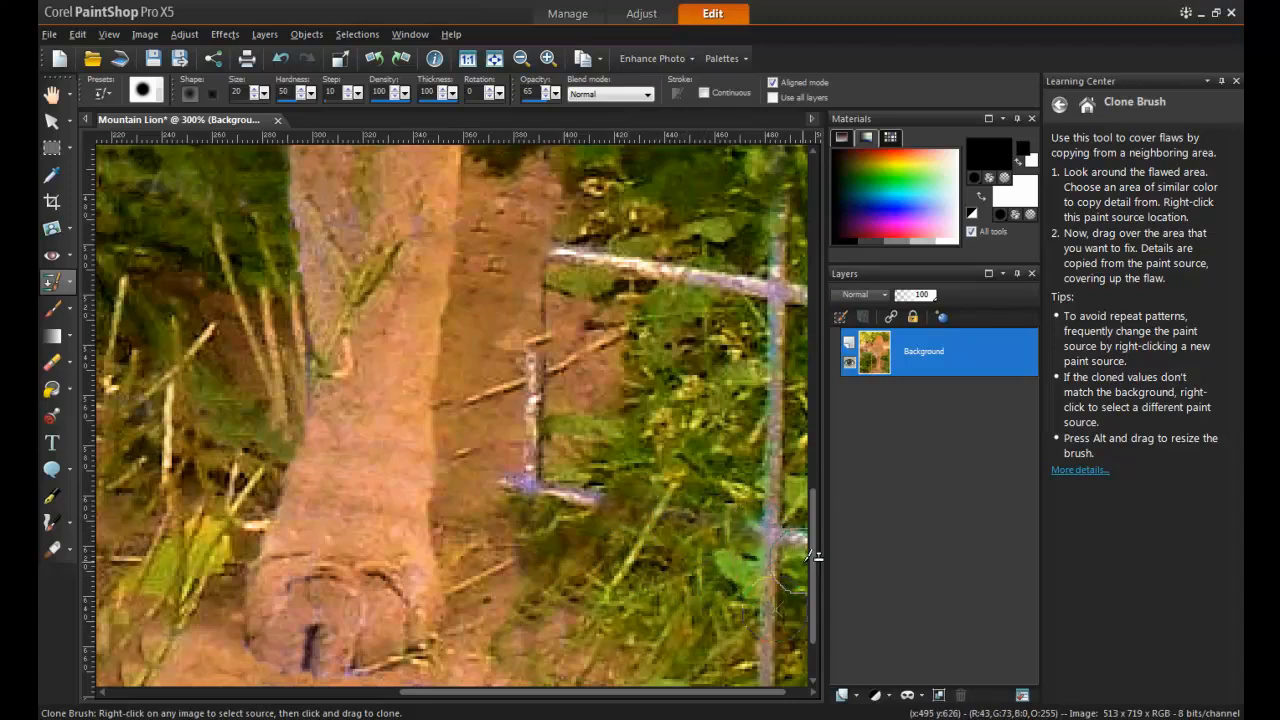
Step: Clone grass over the fence wire beside the lion's front leg
left_click_drag(780, 560, 785, 580)
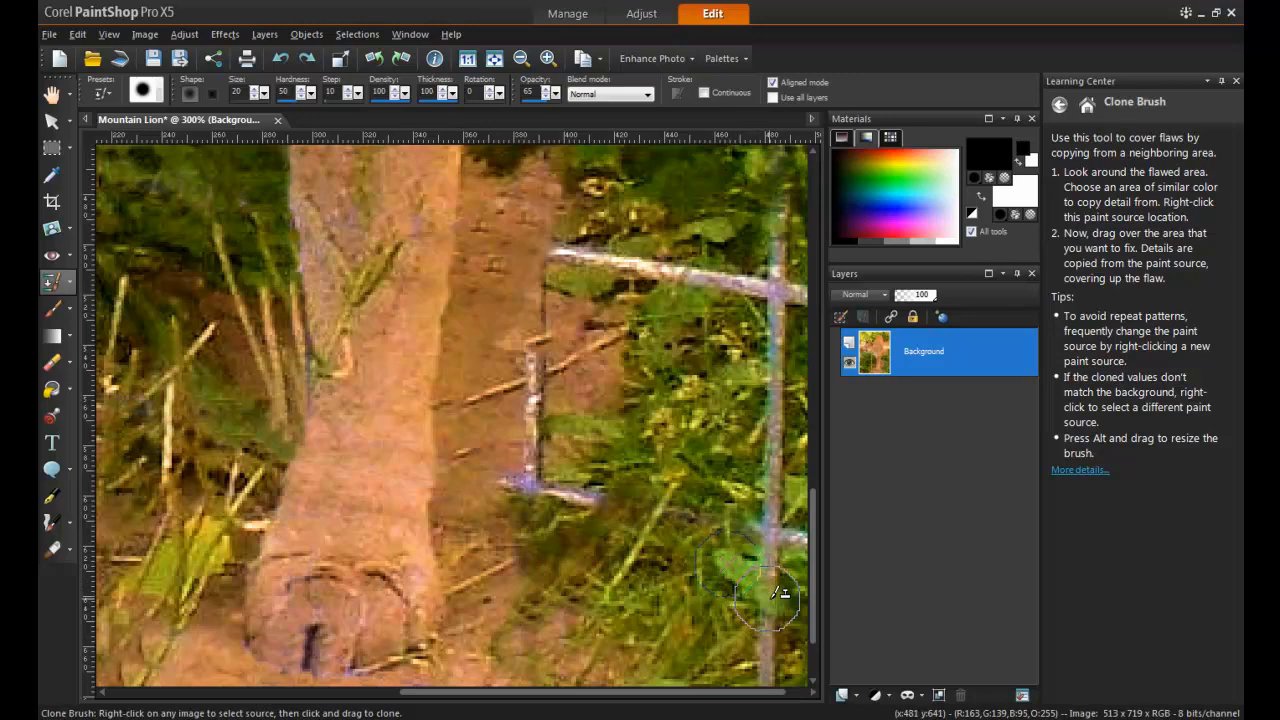
mouse_move(775, 555)
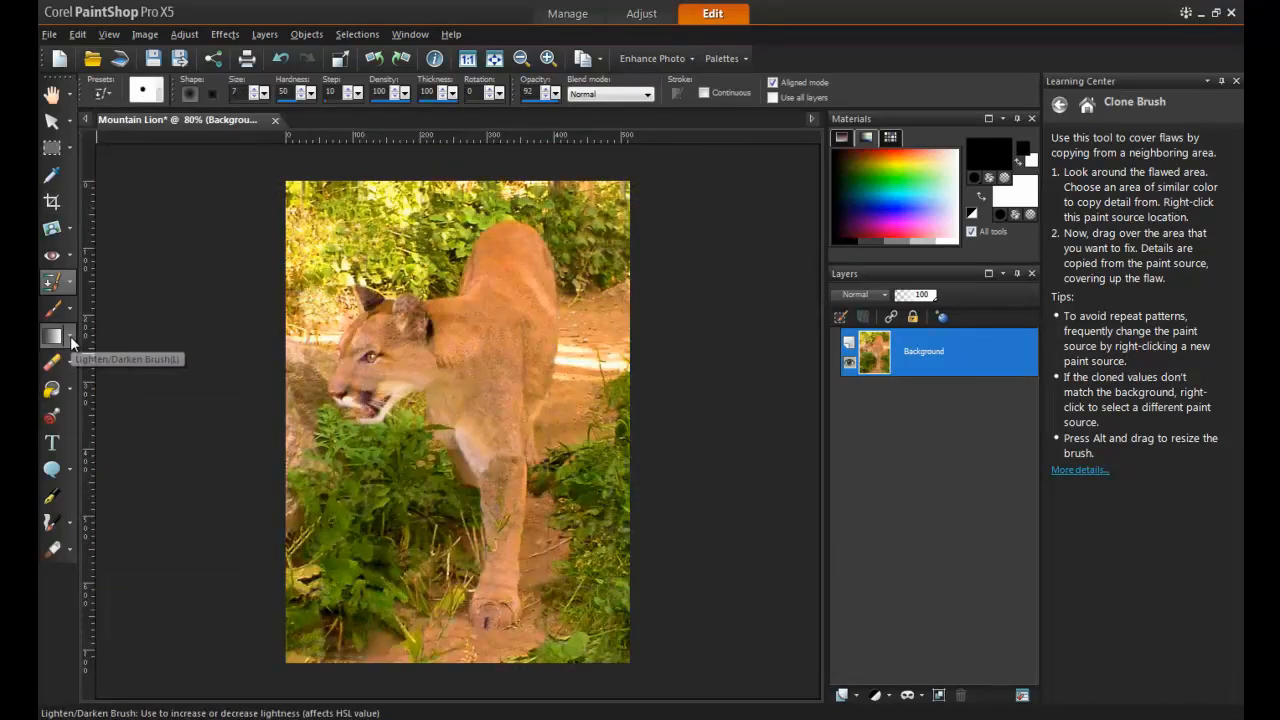
Step: Pick the Sharpen Brush and paint over the blurred fur on the lion's neck
left_click(70, 336)
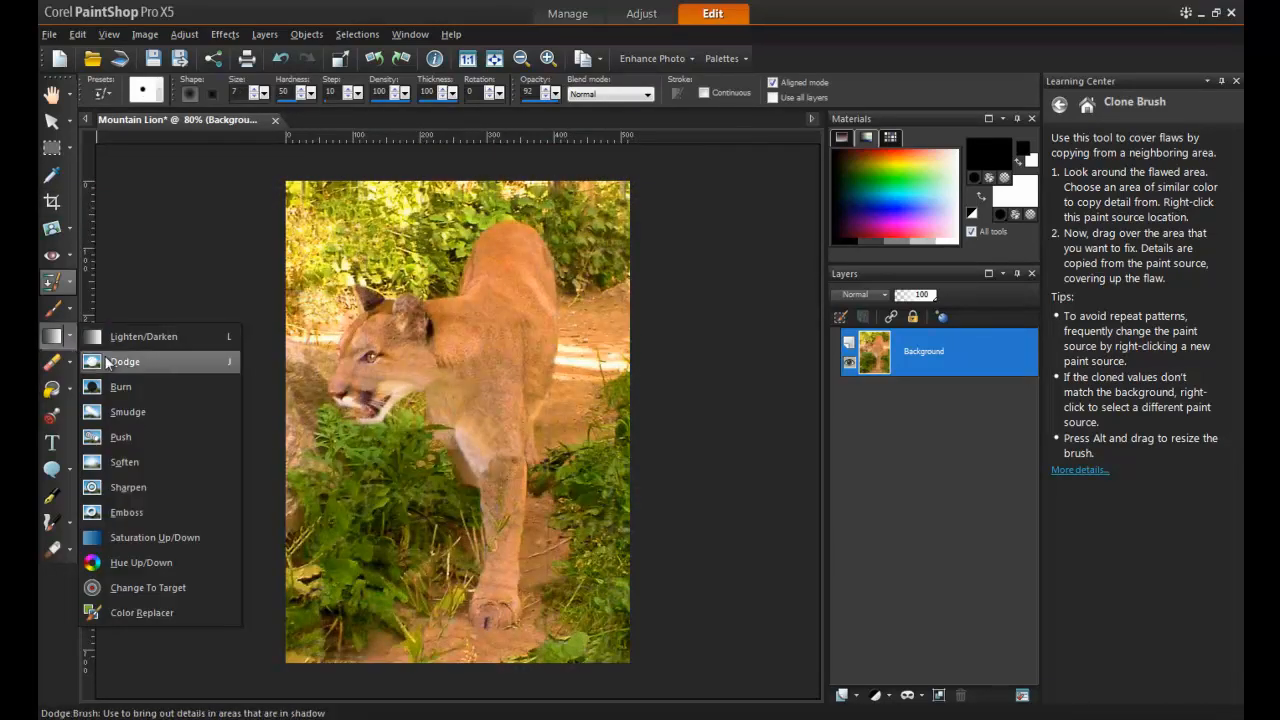
left_click(128, 487)
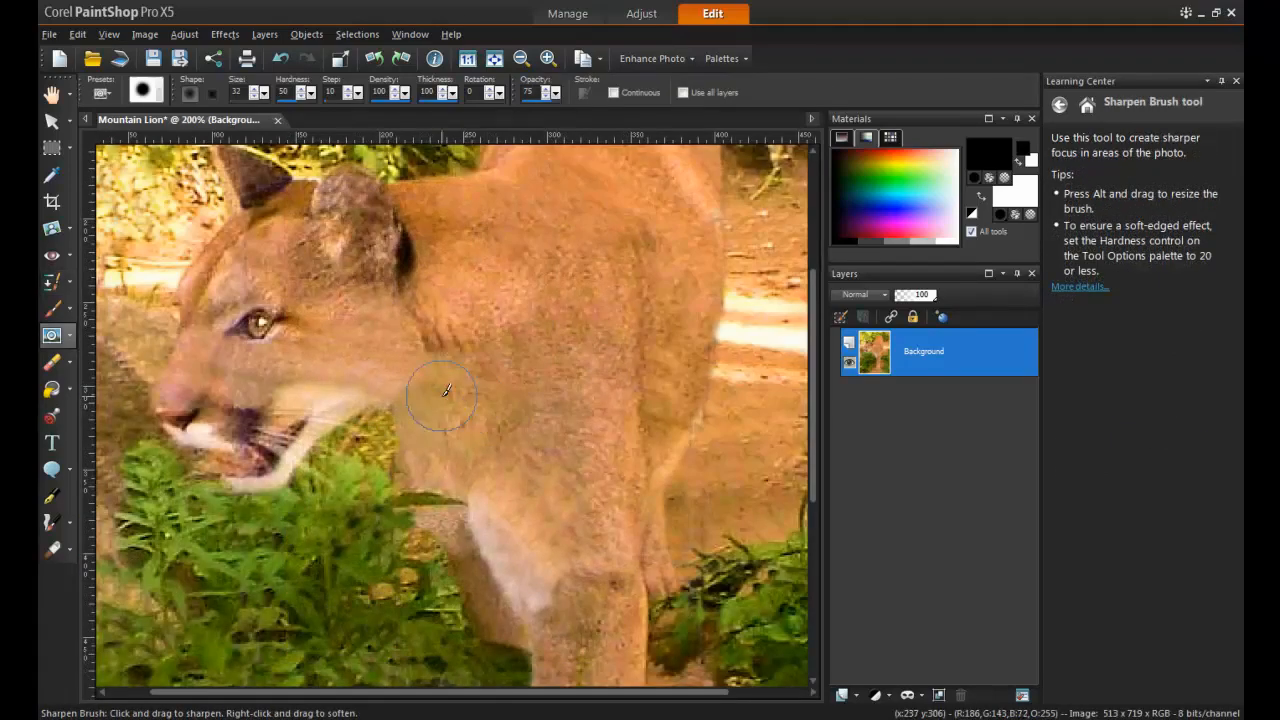
left_click_drag(445, 390, 630, 505)
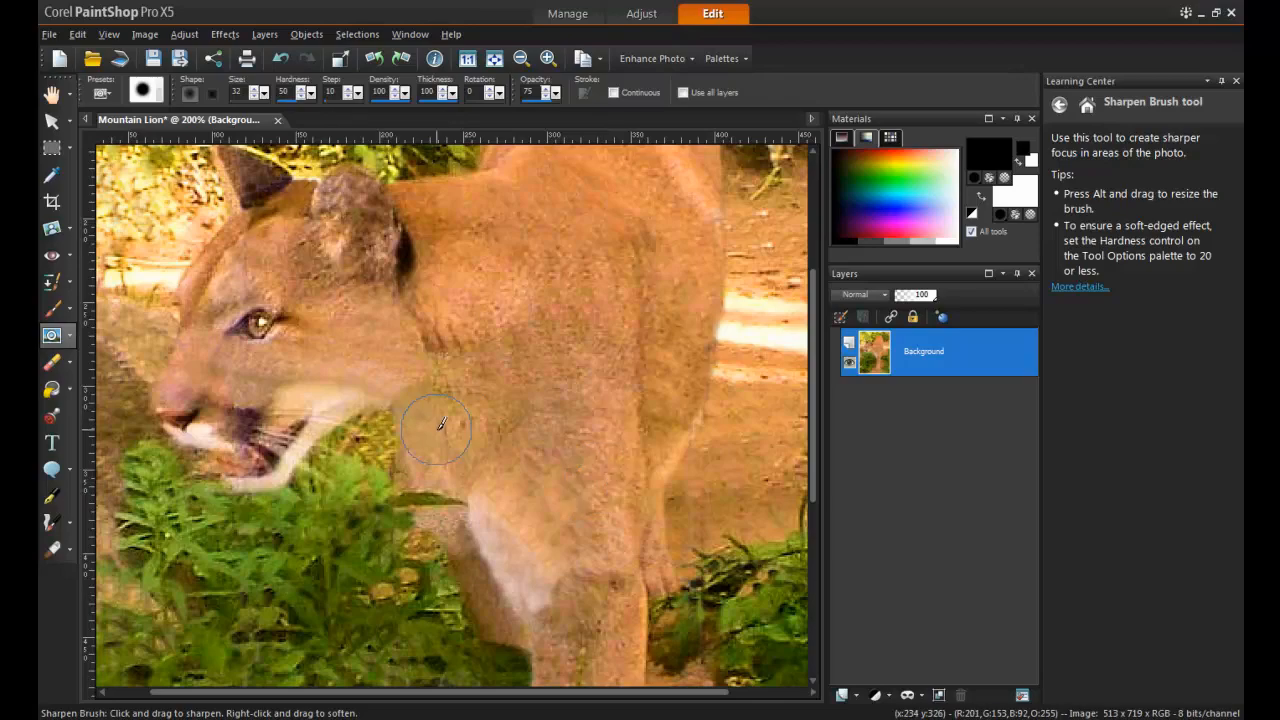
left_click_drag(435, 425, 270, 375)
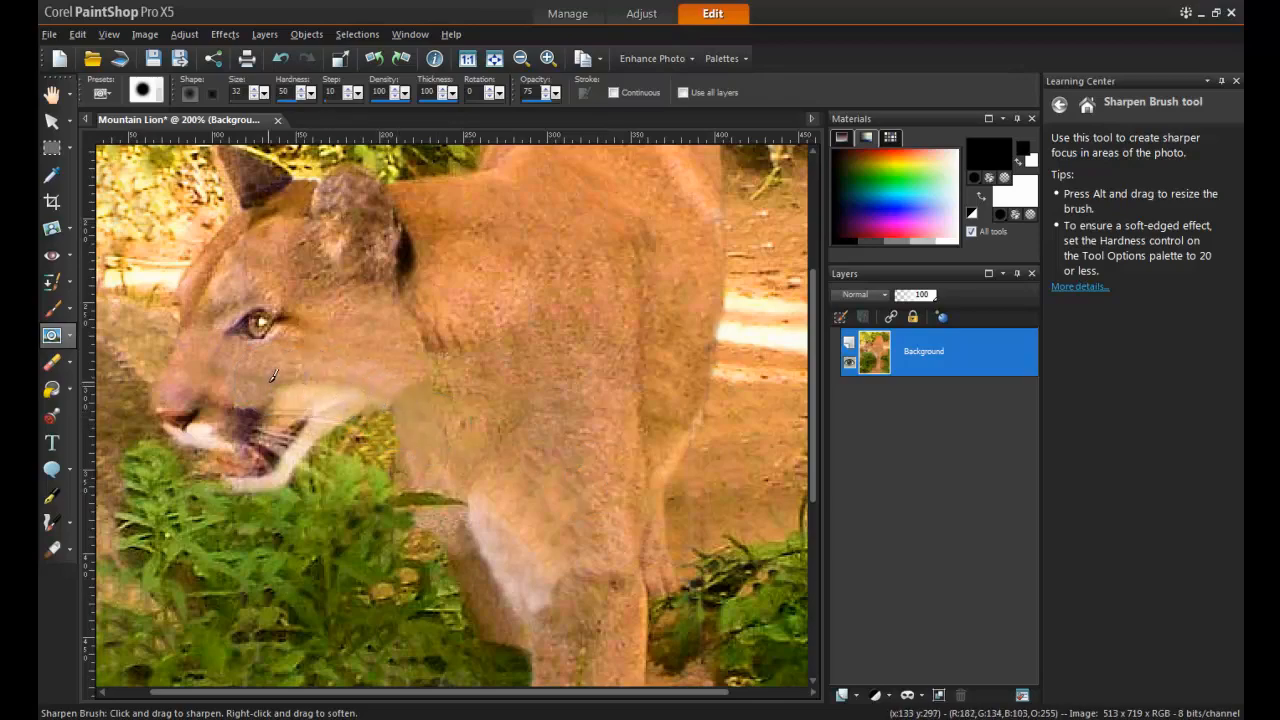